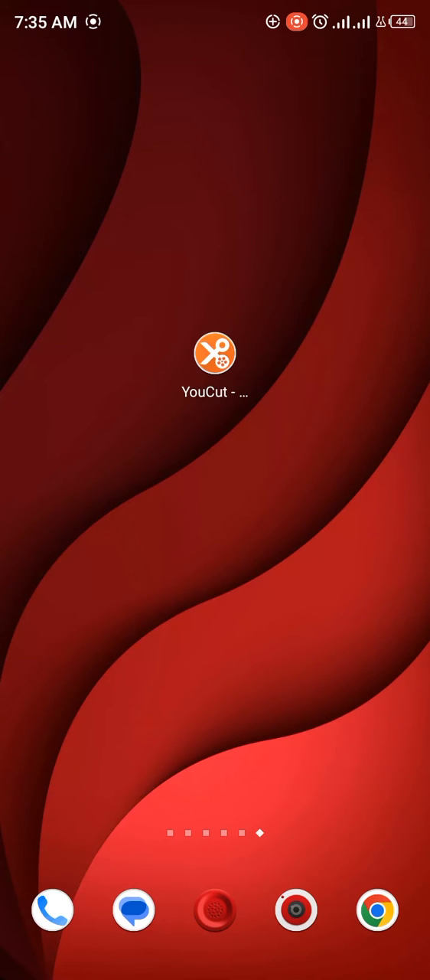
Launch YouCut and start a new video project
click(215, 353)
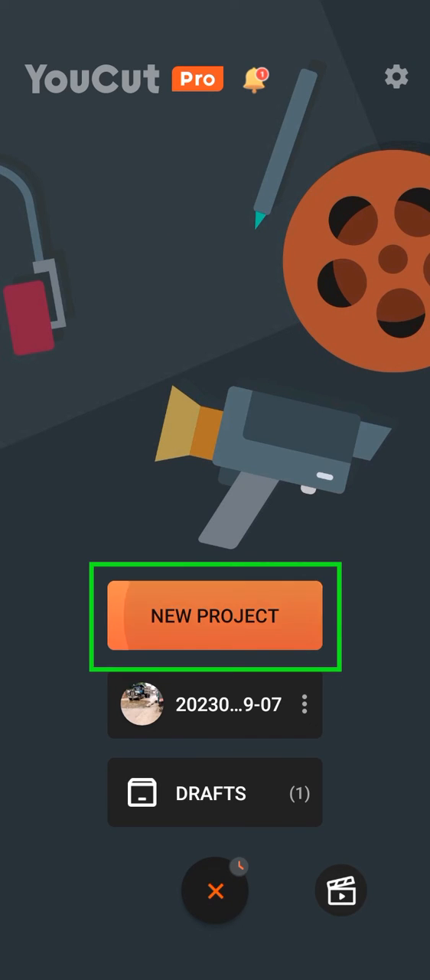
click(215, 616)
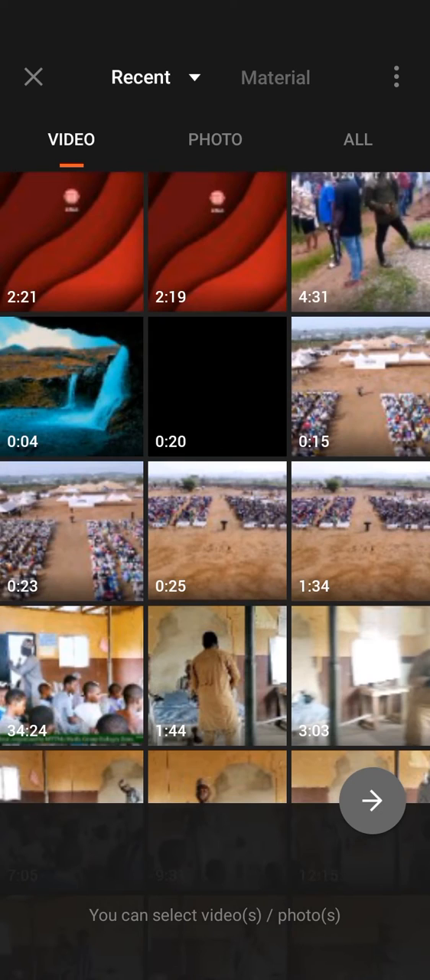
Pick the white solid-colour background from Material, then return to Recent videos
click(276, 77)
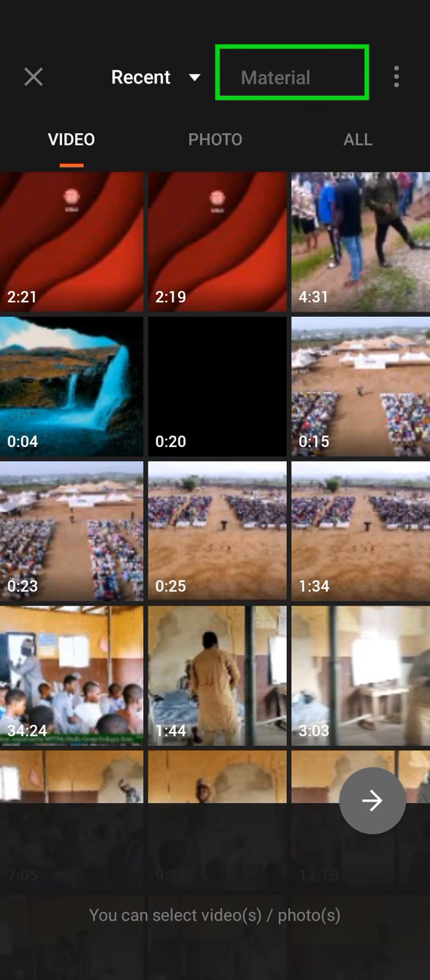
click(291, 75)
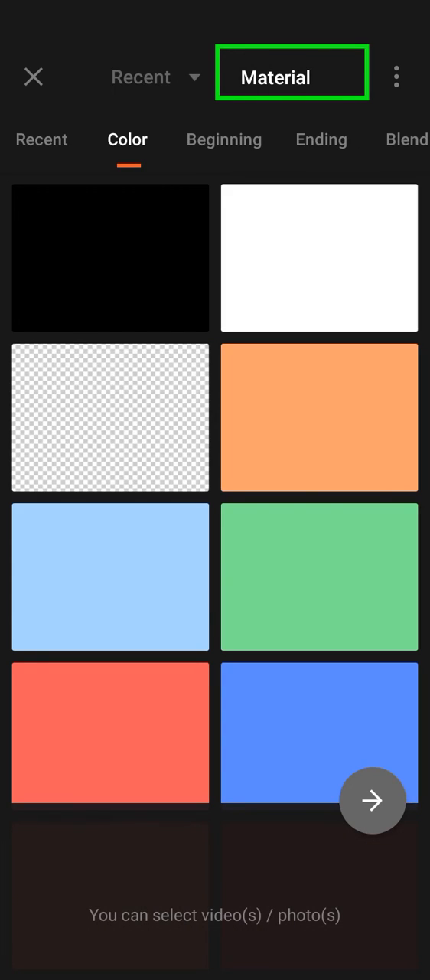
click(318, 261)
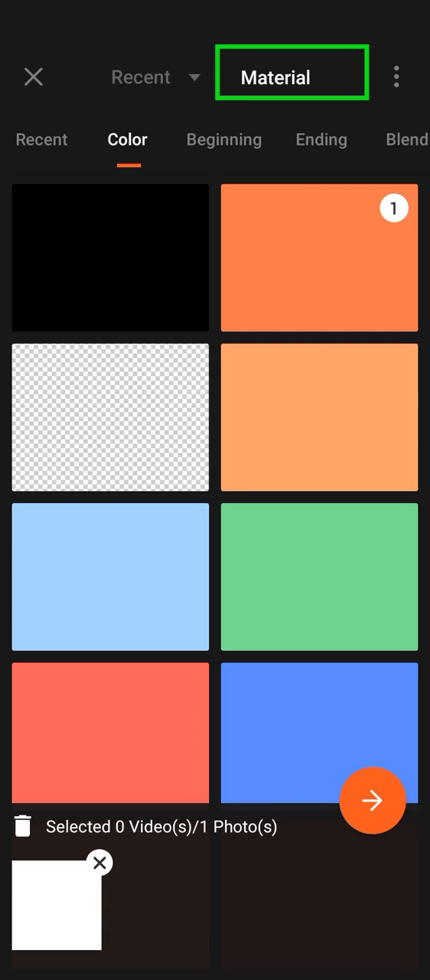
click(374, 802)
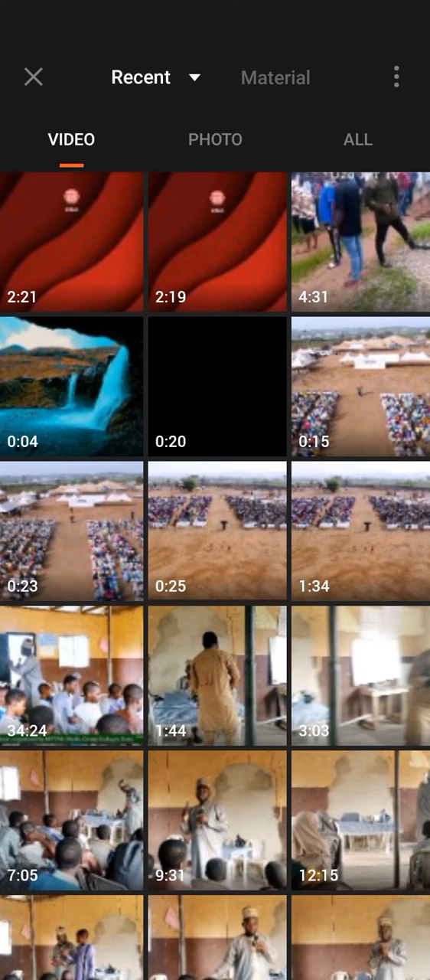
Scroll Recent videos and add the blue-background cat clip
scroll(down, 3)
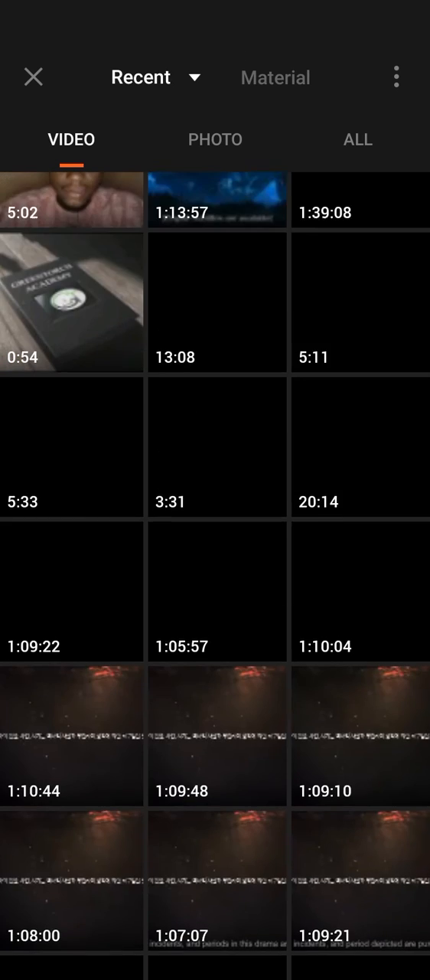
scroll(down, 3)
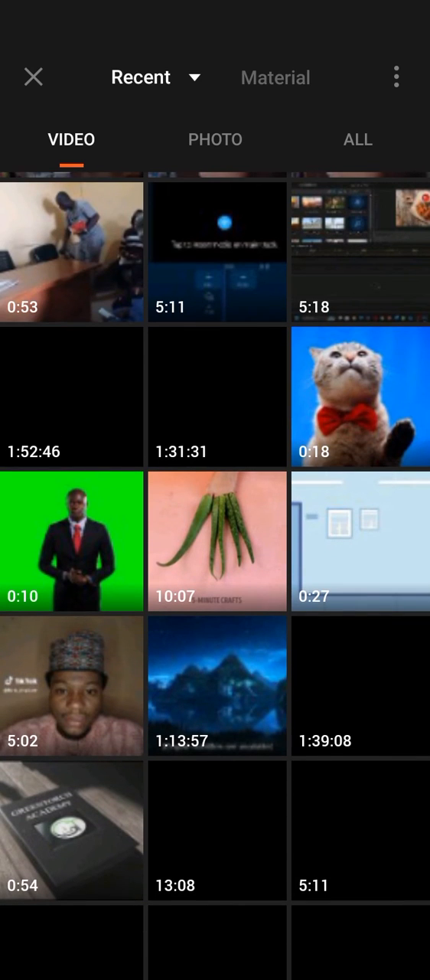
click(357, 398)
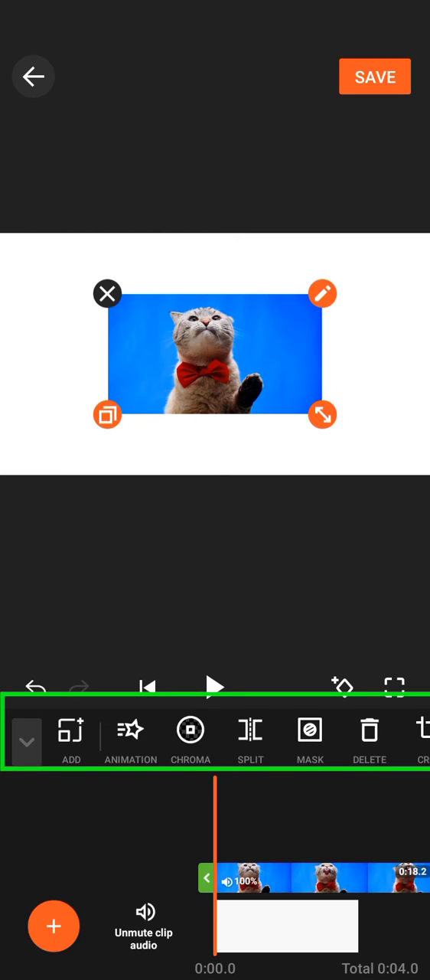
Apply Chroma to the cat clip with Strength 65 and confirm
click(190, 735)
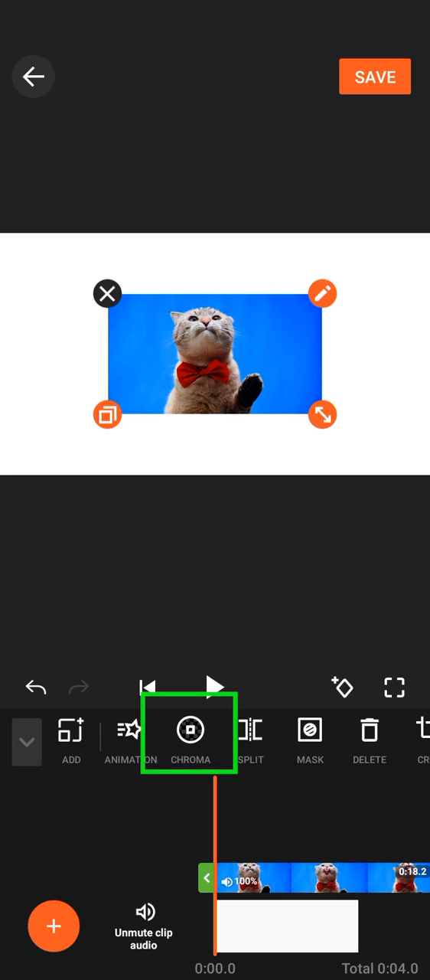
click(191, 731)
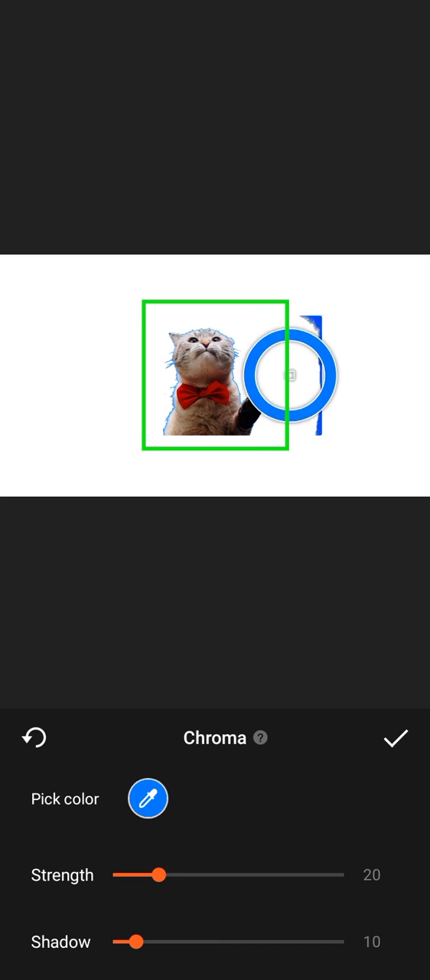
drag(160, 875, 264, 875)
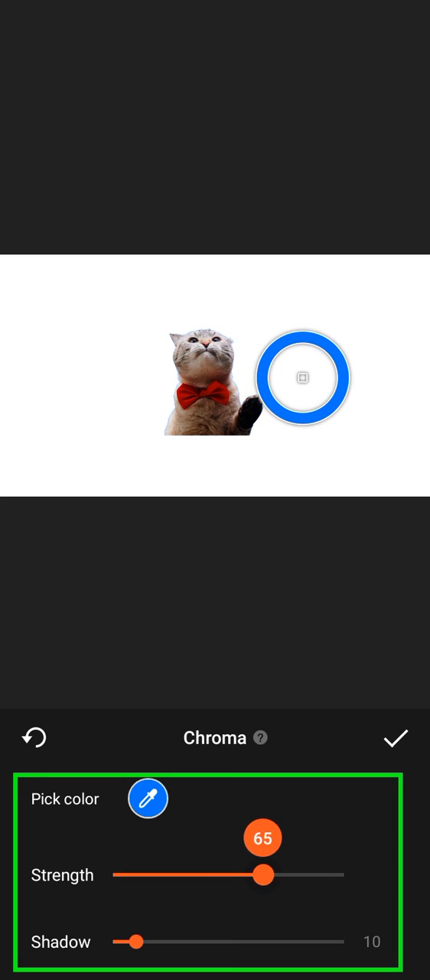
click(396, 738)
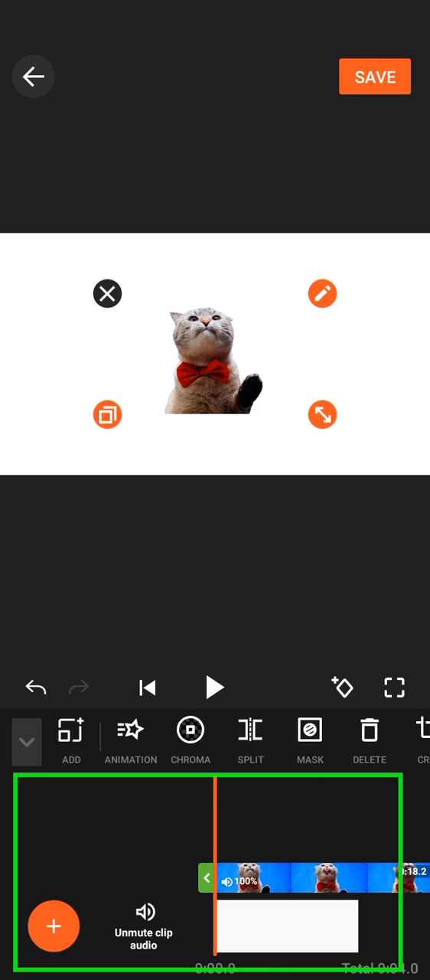